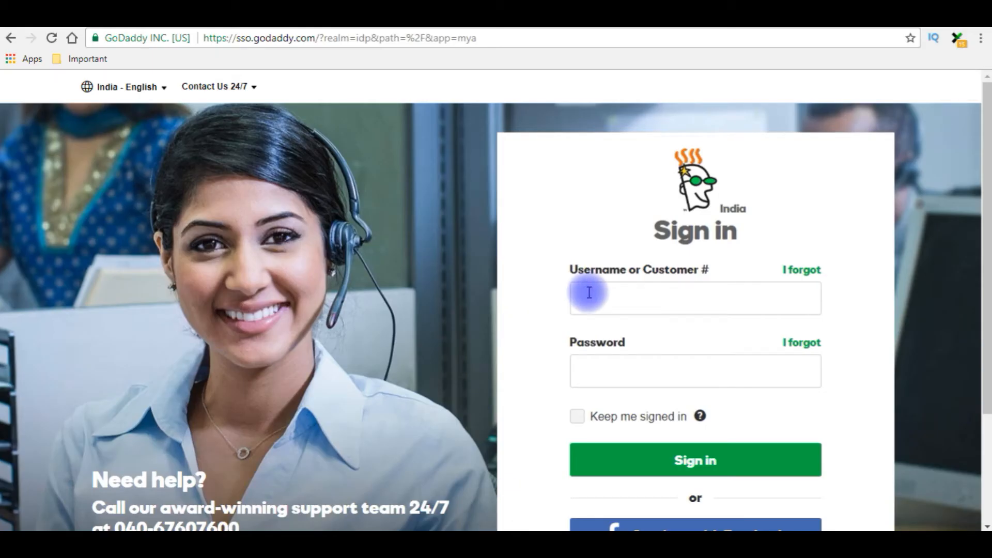
- Enter the account username, starting with 'cha', on the GoDaddy sign-in page
left_click(695, 298)
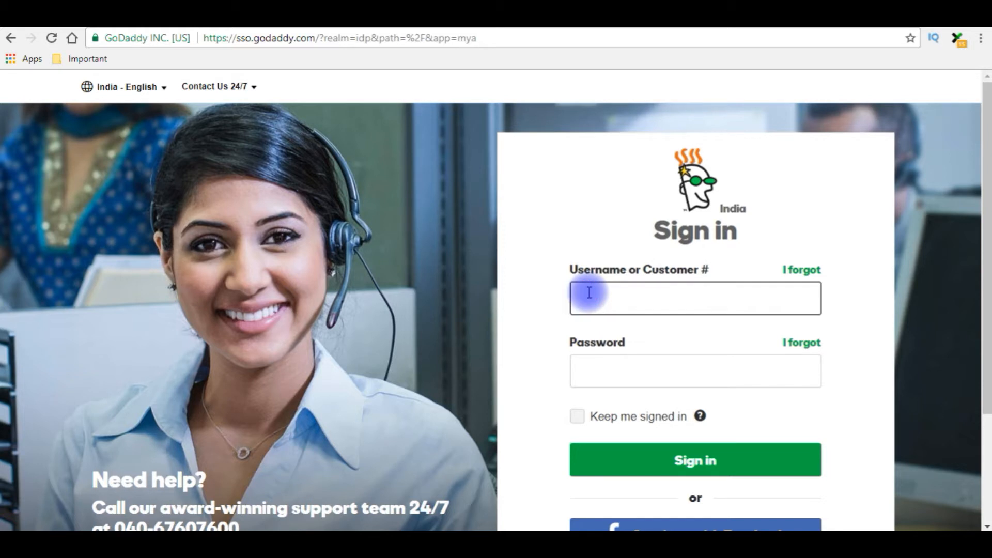
type("cha")
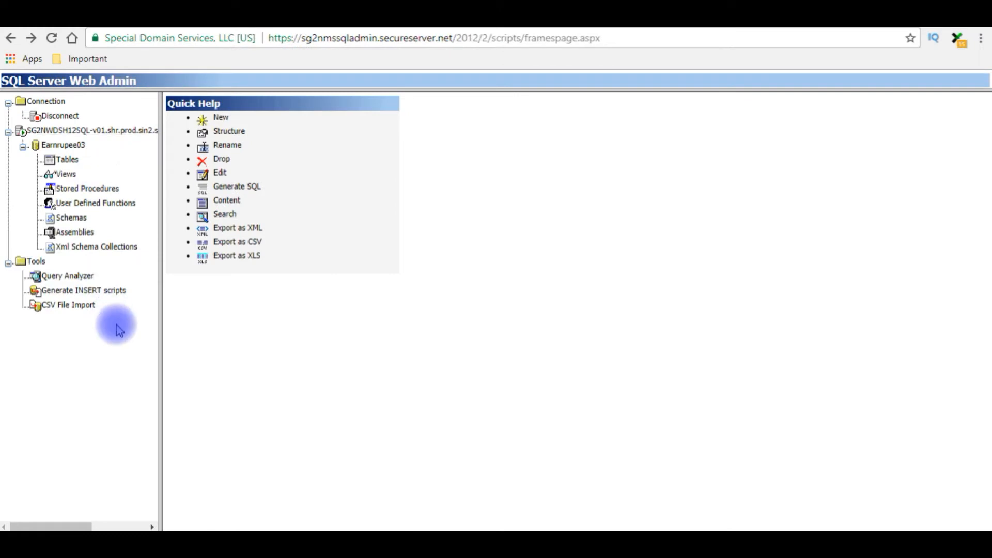
mouse_move(121, 92)
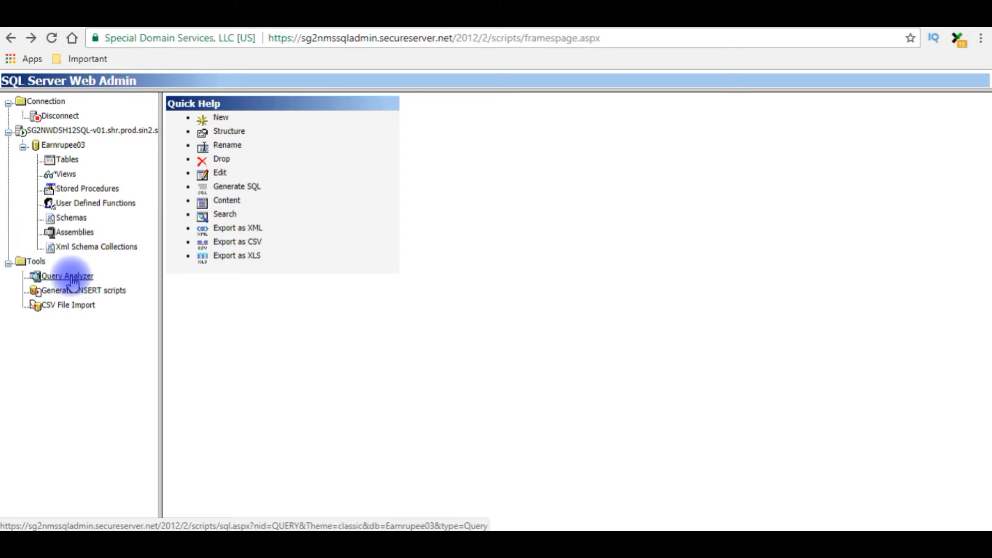
- In Query Analyzer, write CREATE TABLE dbo.emp with firstname and lastname nvarchar(50)
left_click(66, 275)
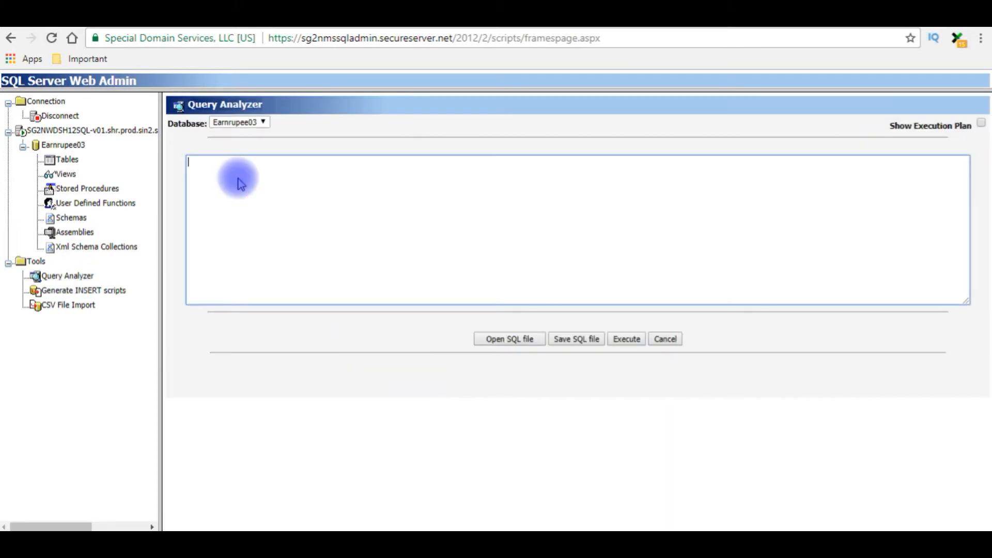
type("create tabl")
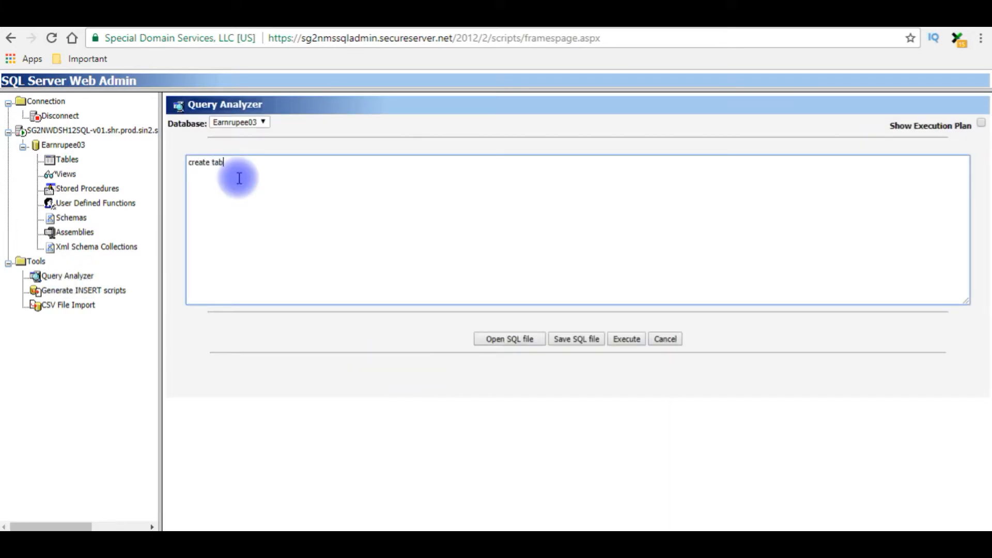
type("le dbo.emp (")
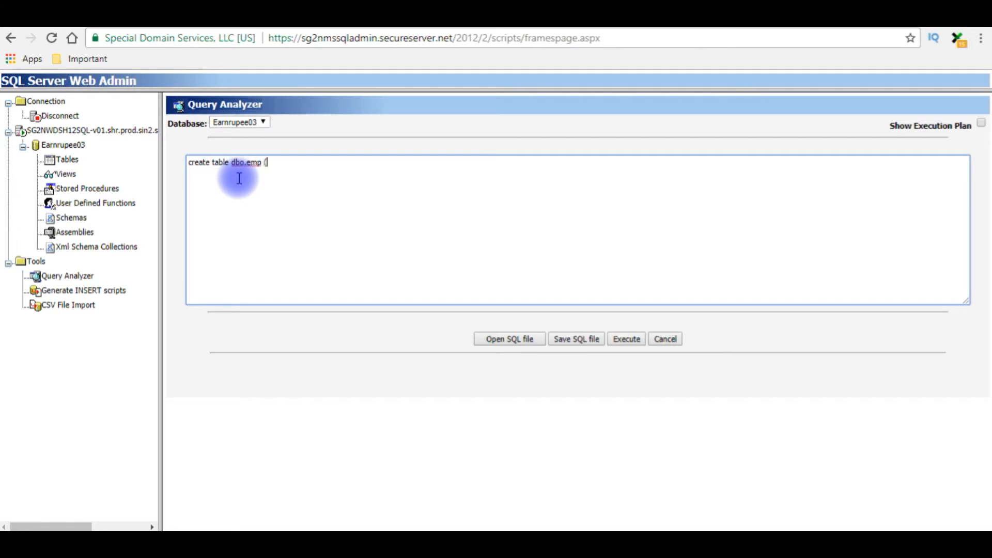
type(");")
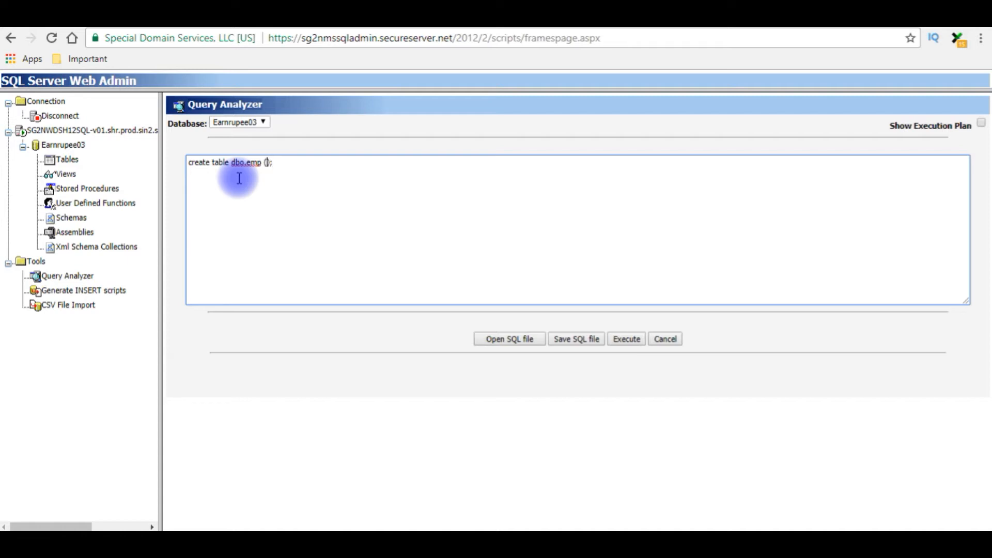
key("Enter")
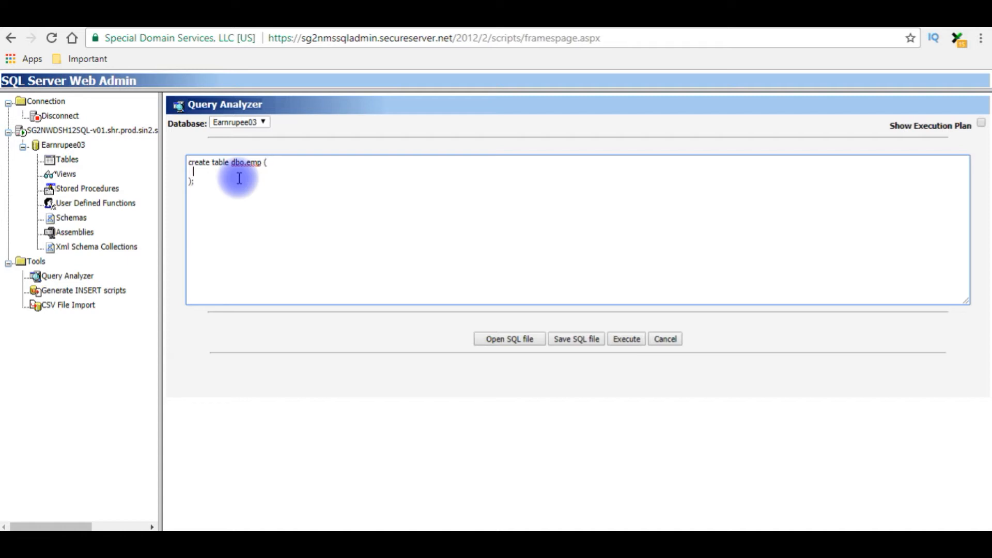
type("firstname")
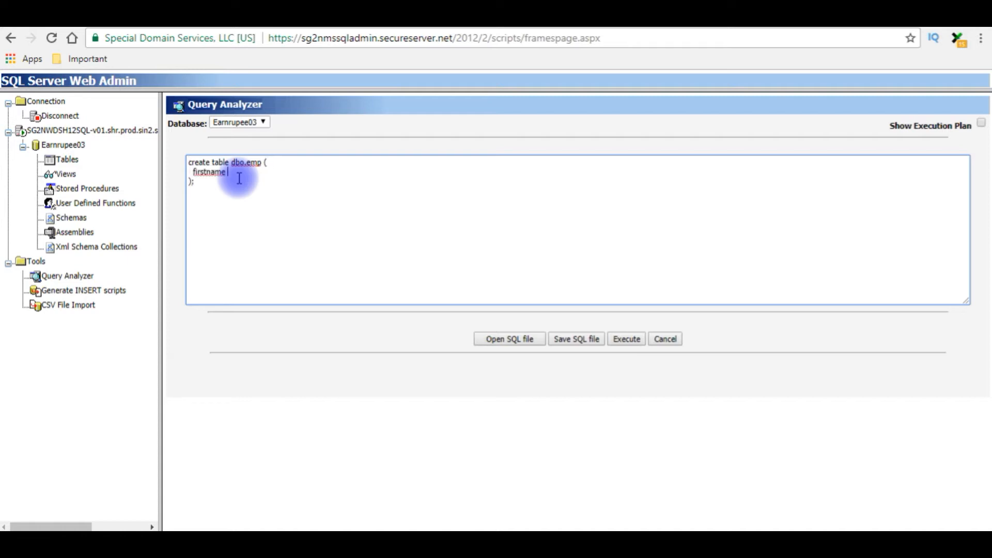
type("nvarchar()")
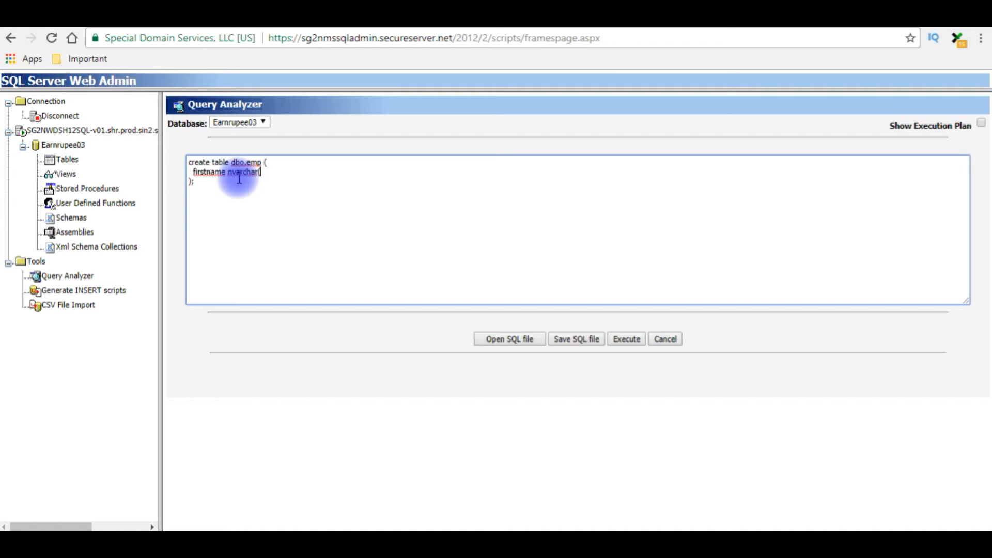
type("50),")
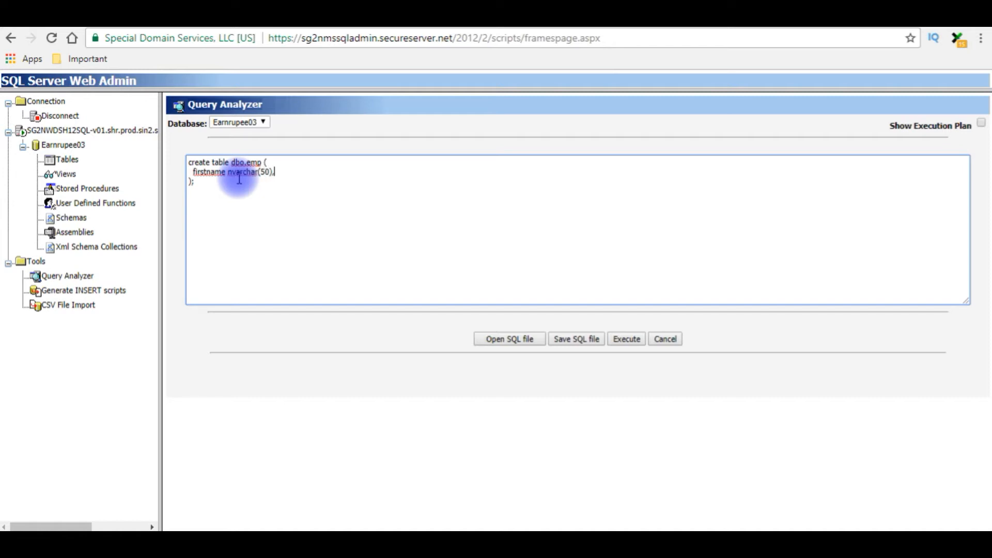
type("lastname nvarchar")
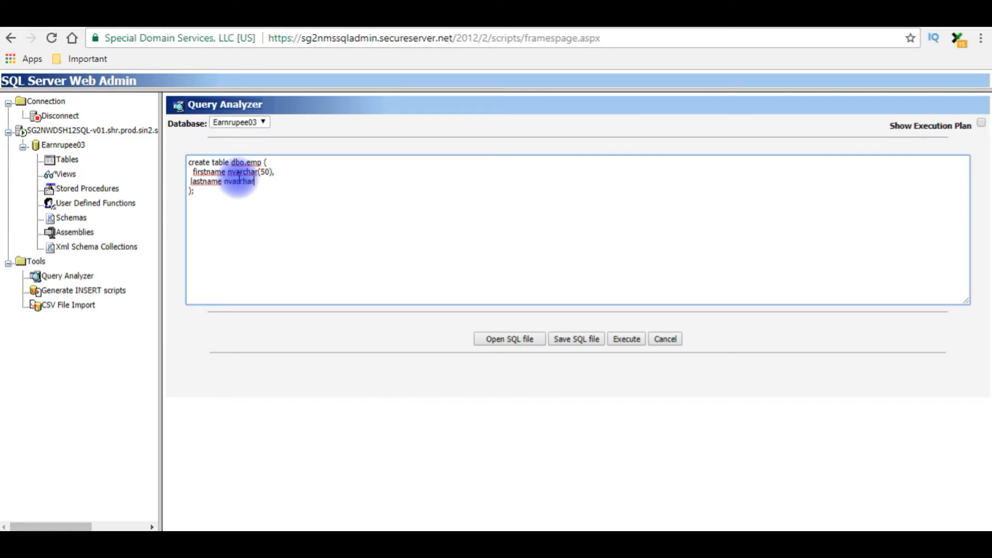
type("(50)")
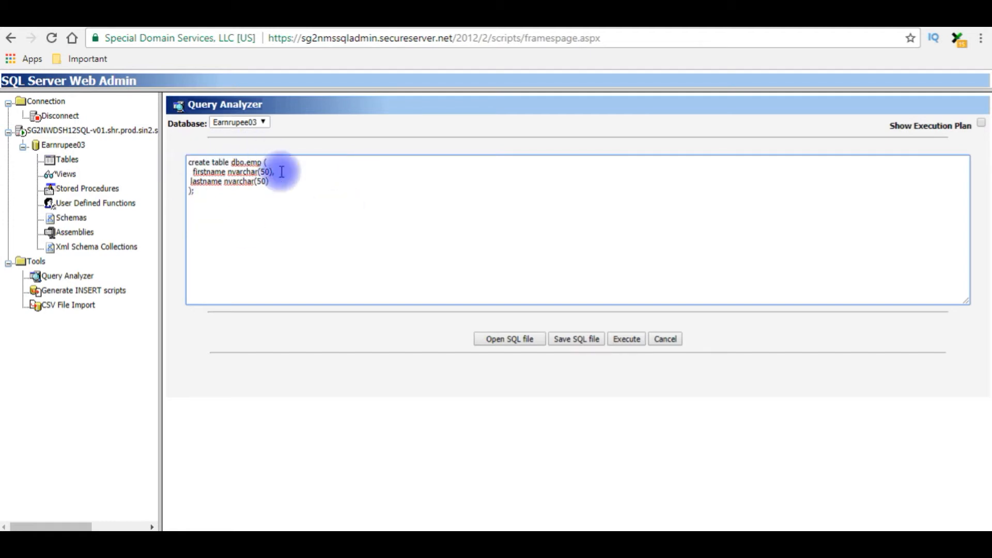
mouse_move(243, 210)
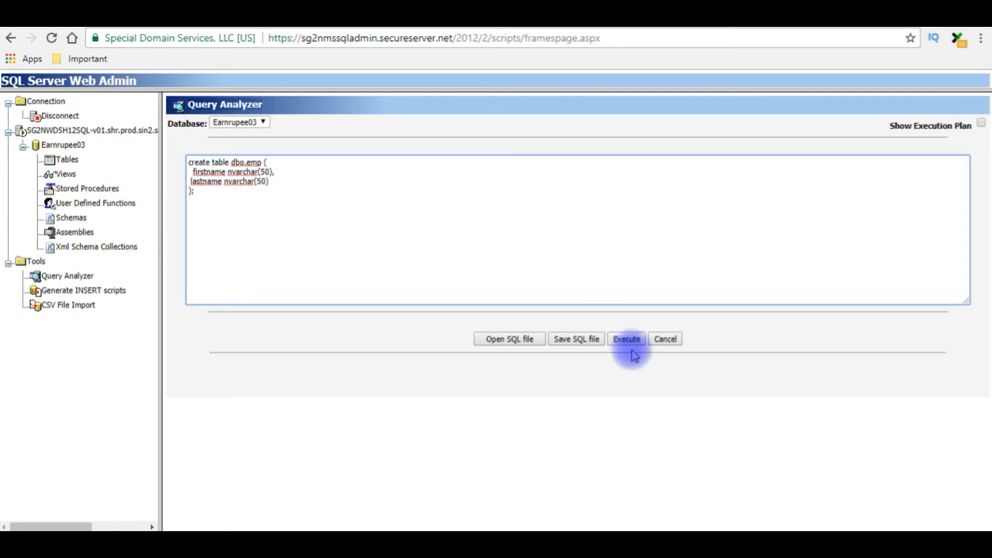
- Execute the create-table script, getting 'Script executed successfully.'
left_click(626, 338)
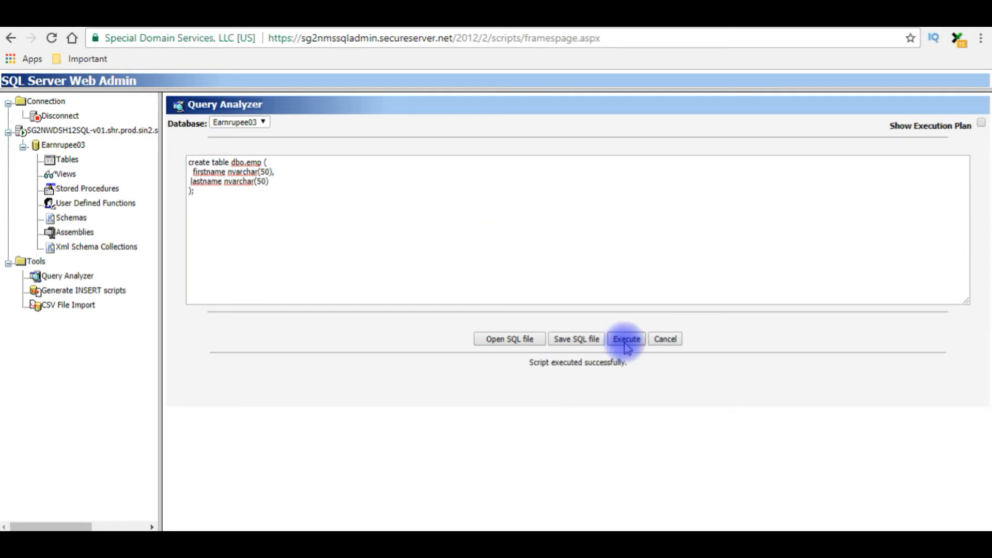
mouse_move(452, 399)
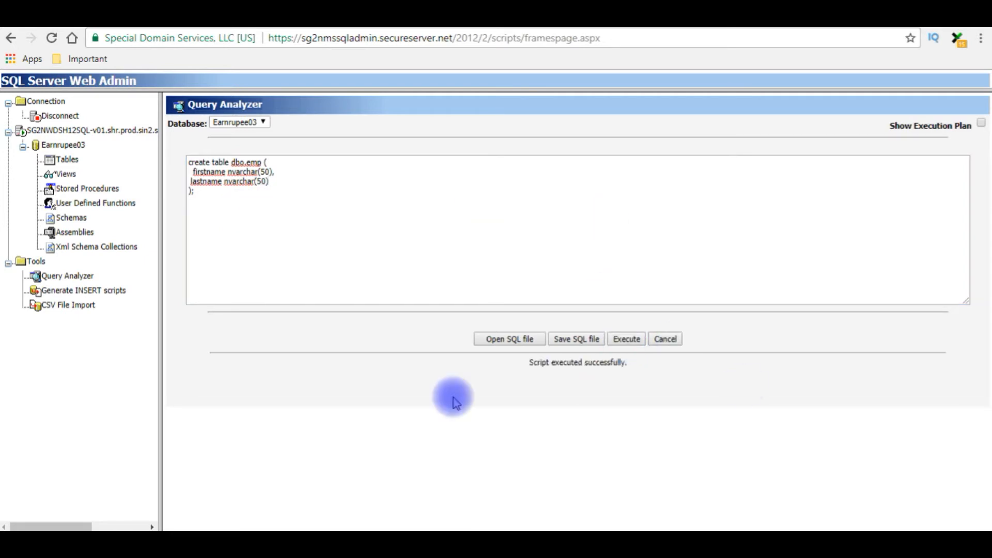
mouse_move(623, 372)
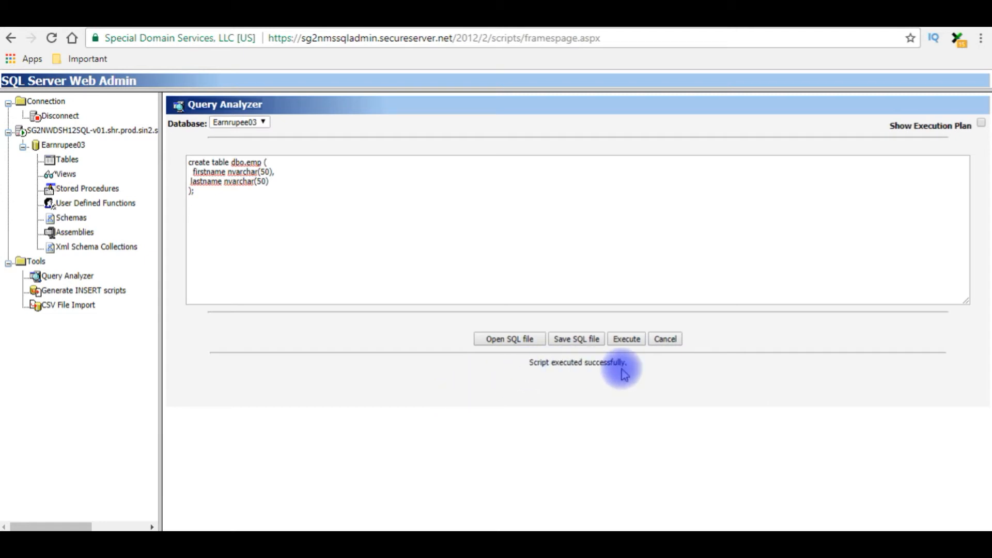
- View the emp table's content: firstname and lastname columns, zero rows
left_click(67, 160)
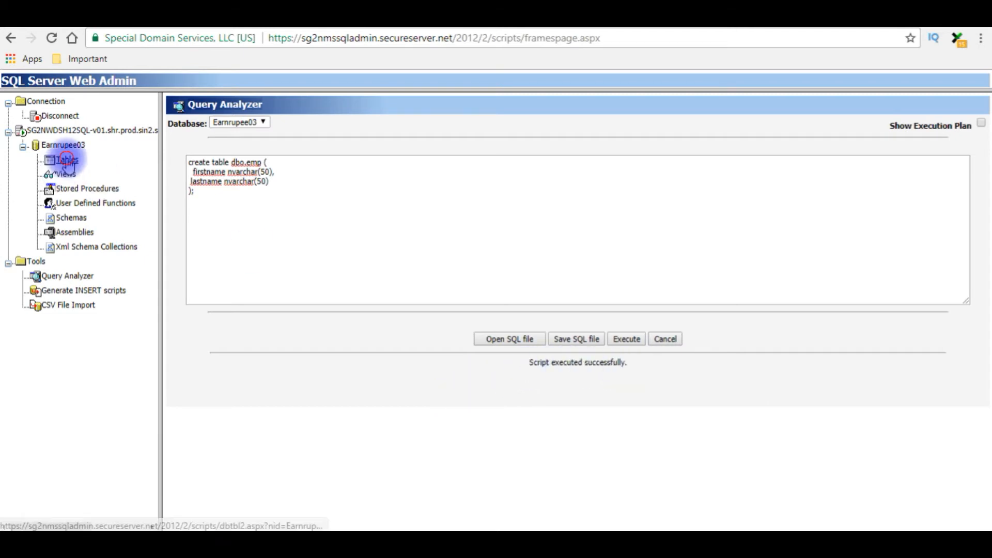
left_click(65, 160)
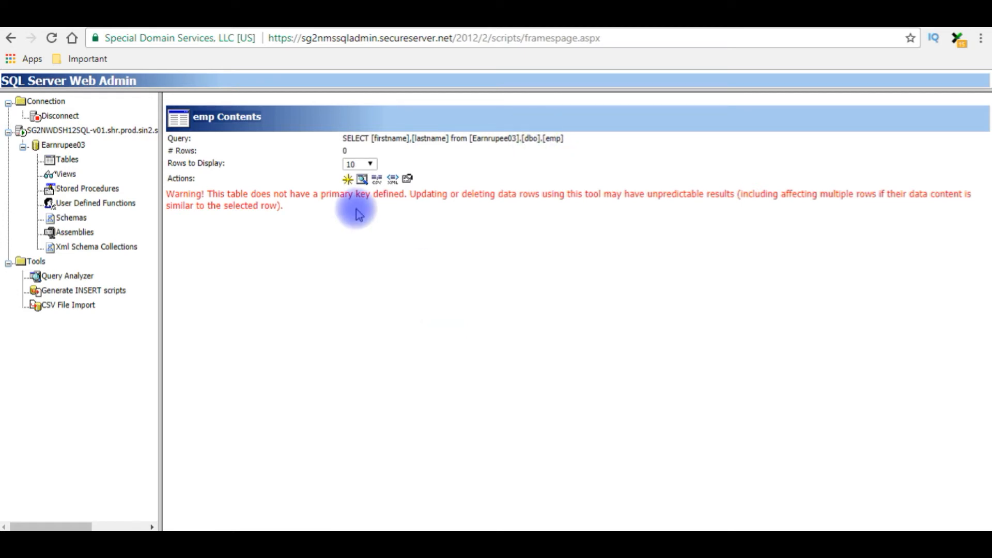
mouse_move(320, 236)
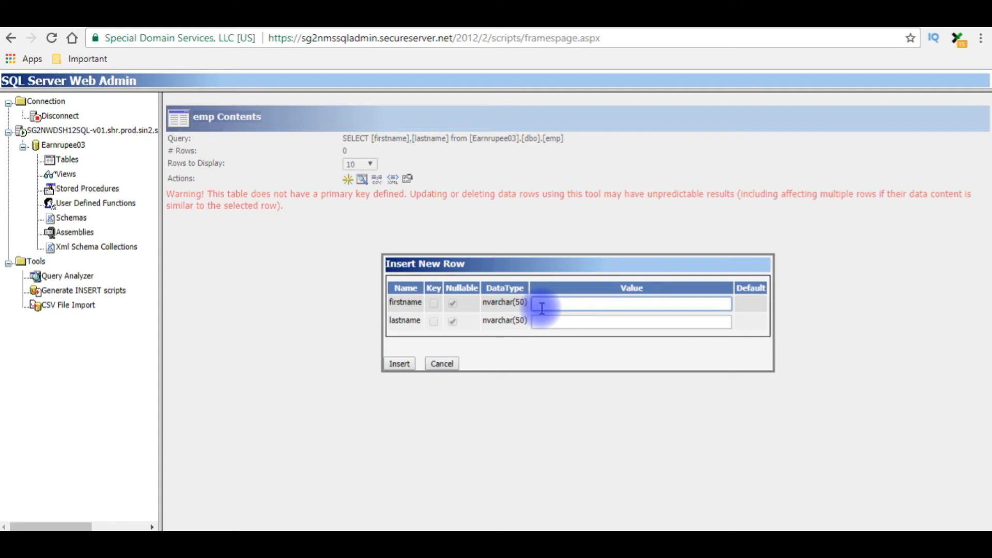
type("Peter")
left_click(631, 321)
type("k")
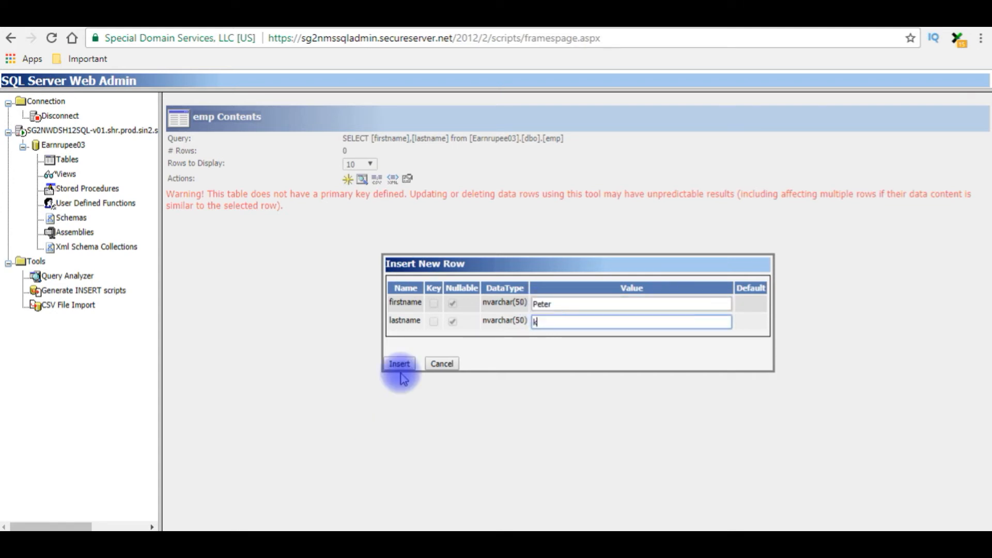
left_click(399, 364)
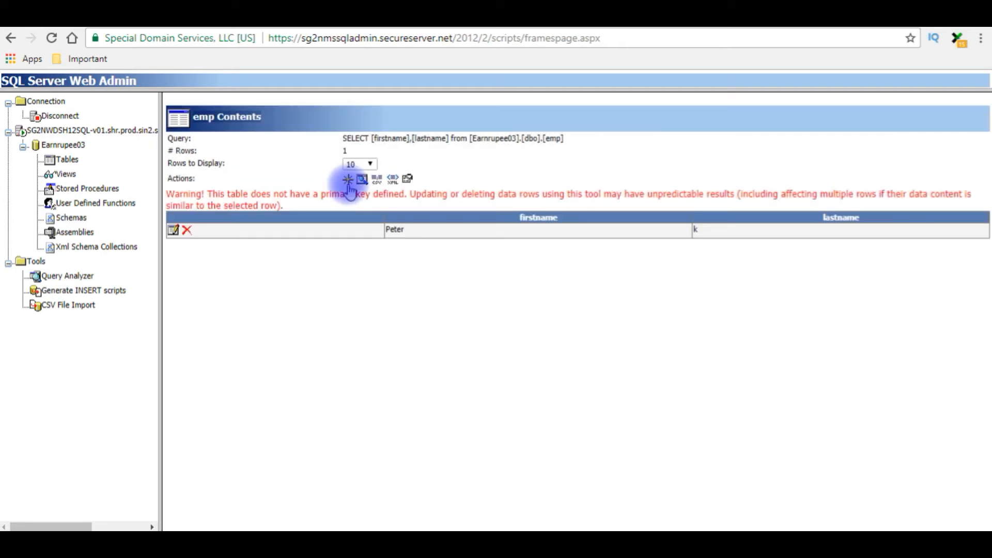
left_click(347, 179)
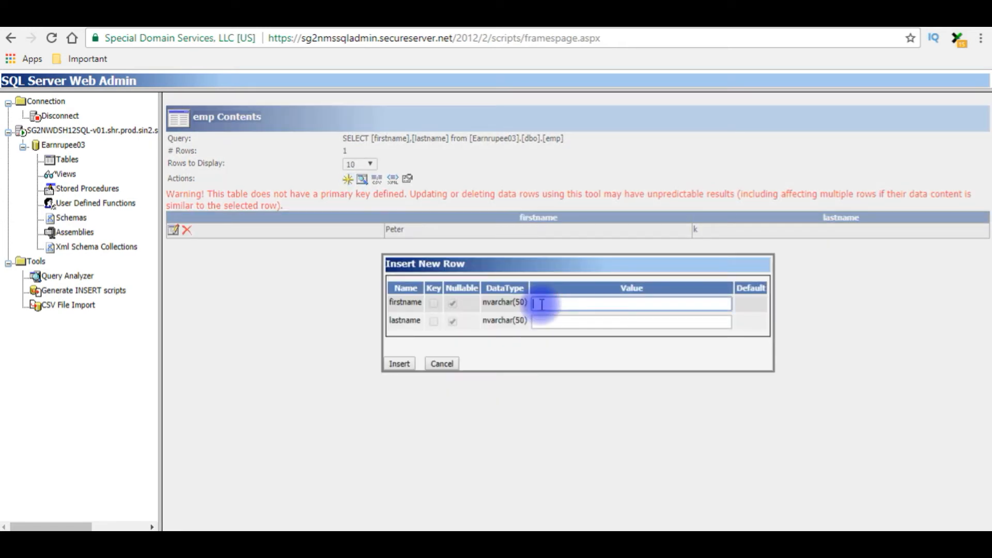
type("Ben")
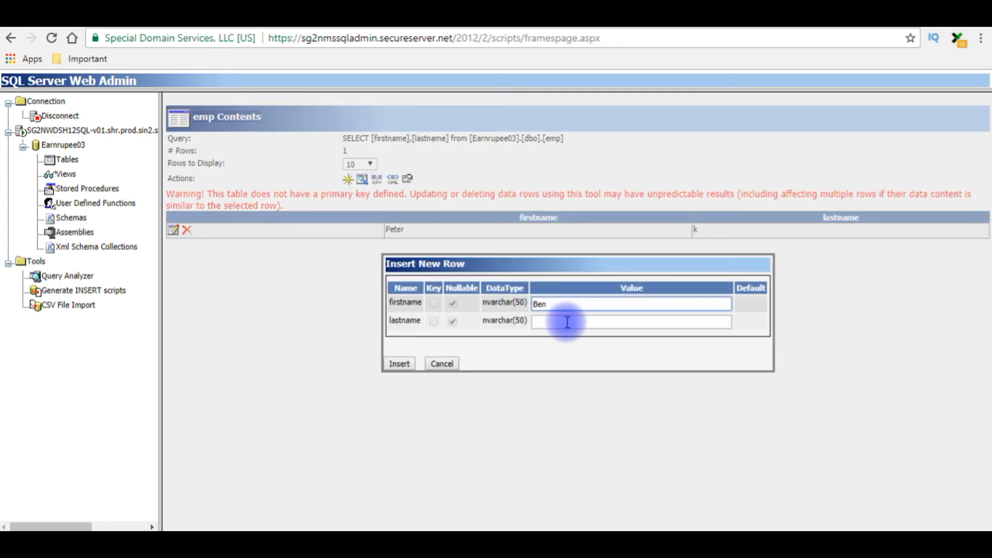
type("whitela")
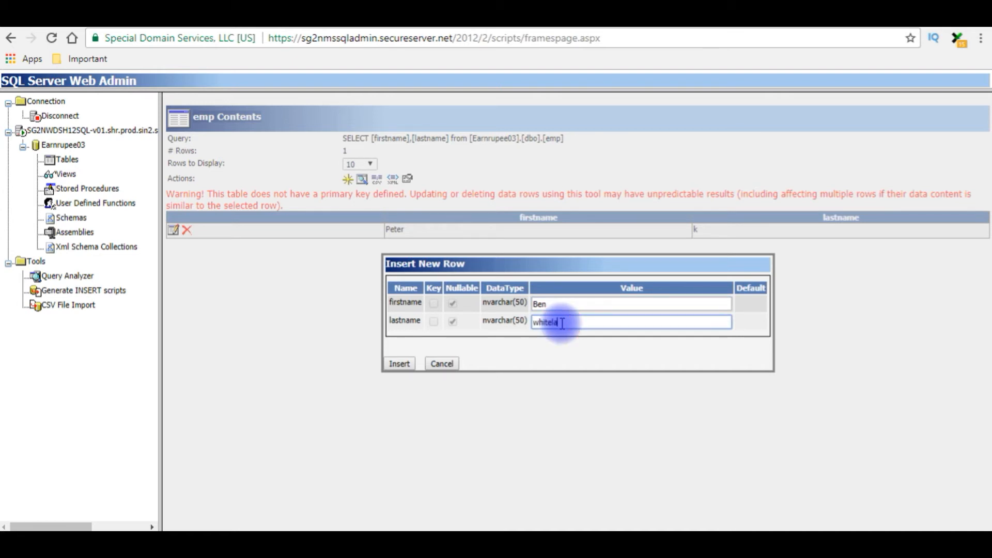
left_click(398, 363)
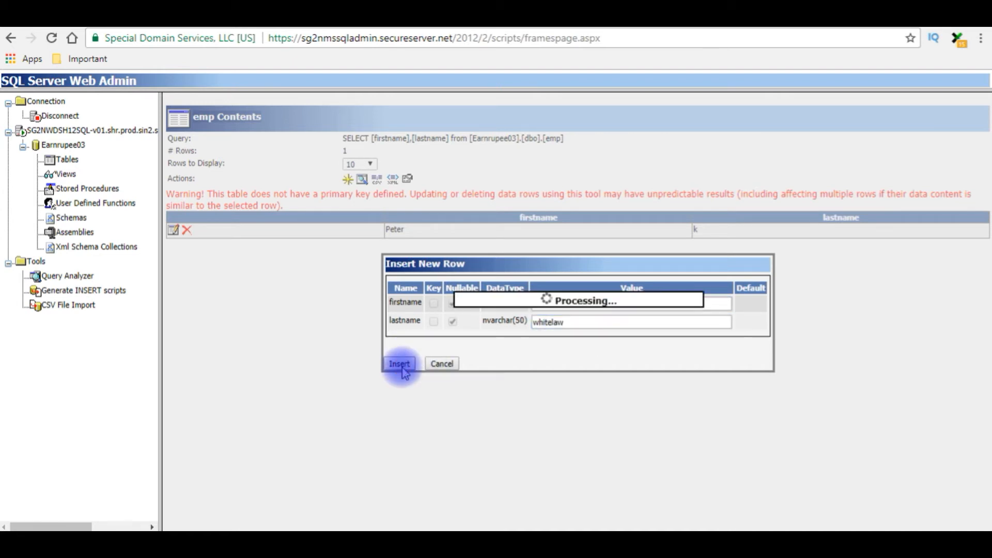
left_click(398, 364)
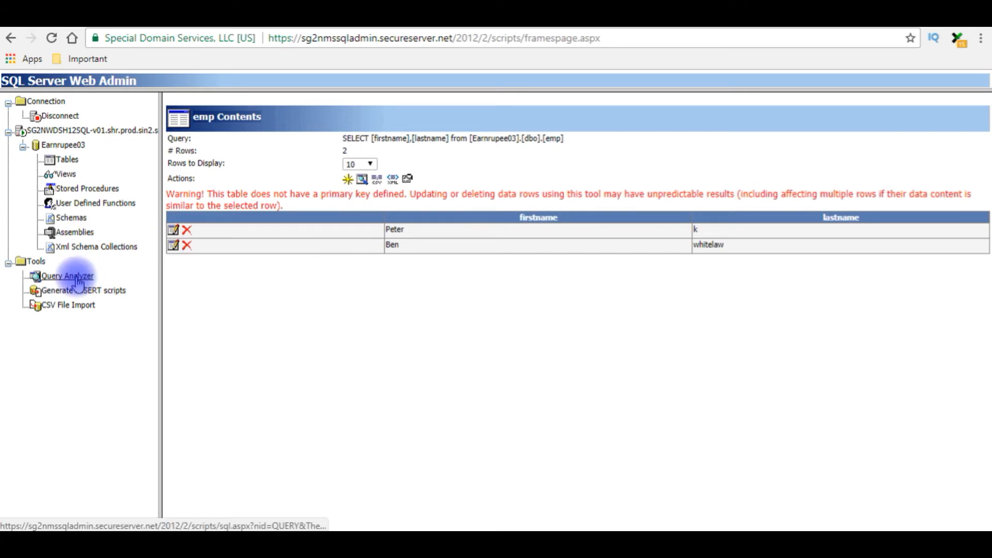
- Type 'Alter table emp add ID INT not null identity(1,1) primary key' in Query Analyzer
left_click(66, 275)
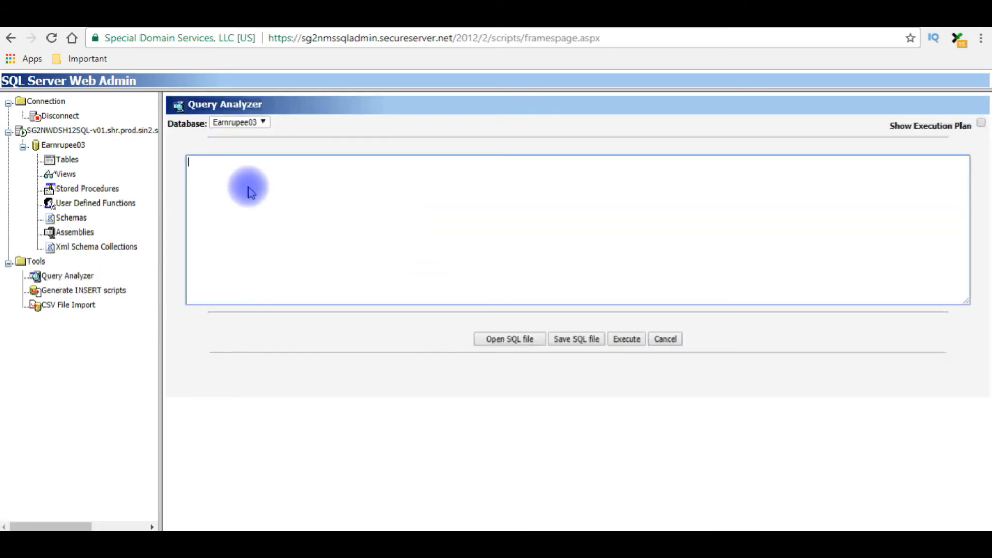
type("A")
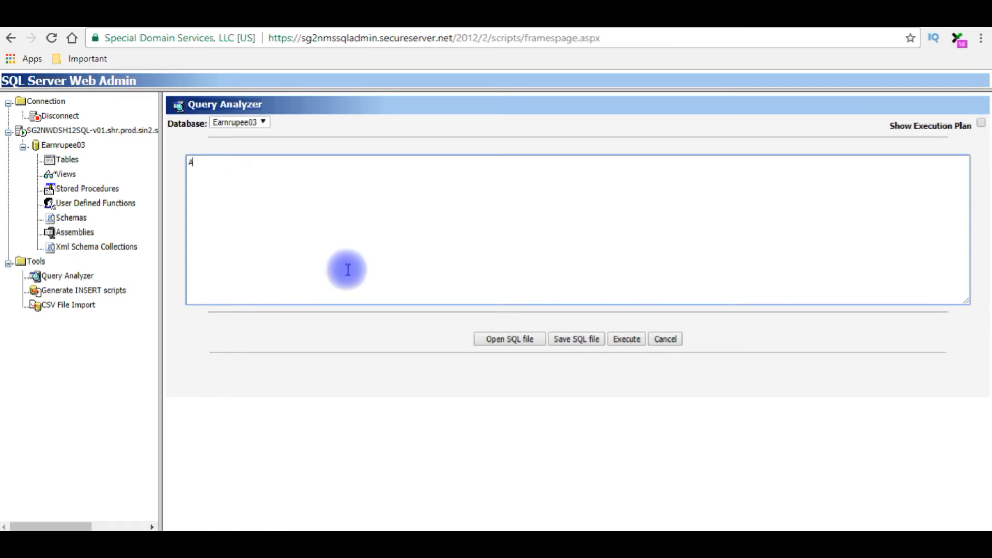
type("lter table")
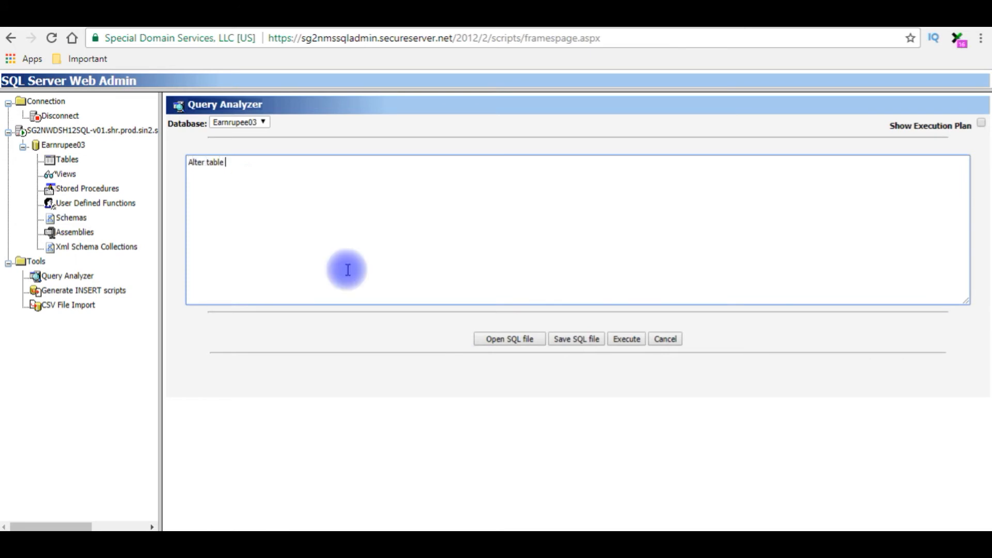
type("emp")
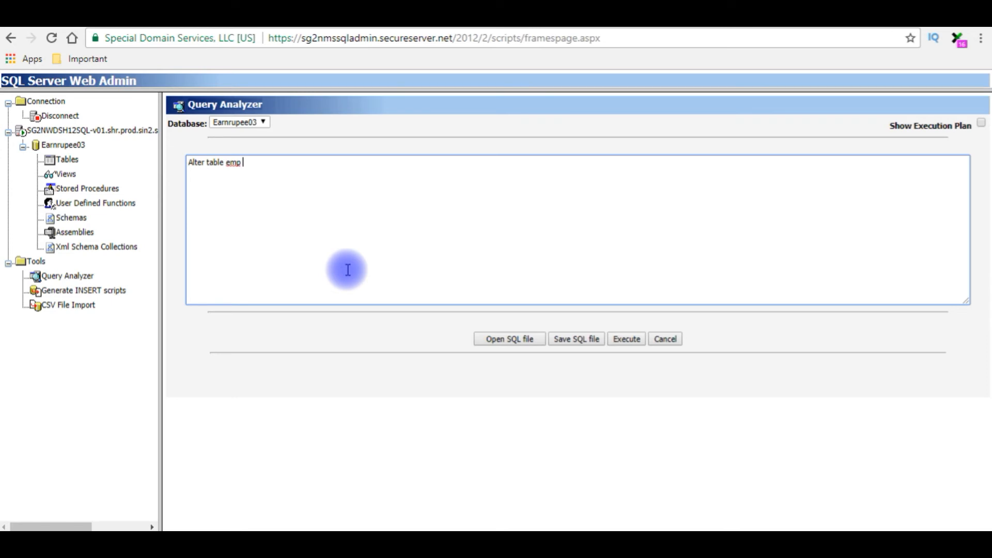
type("add")
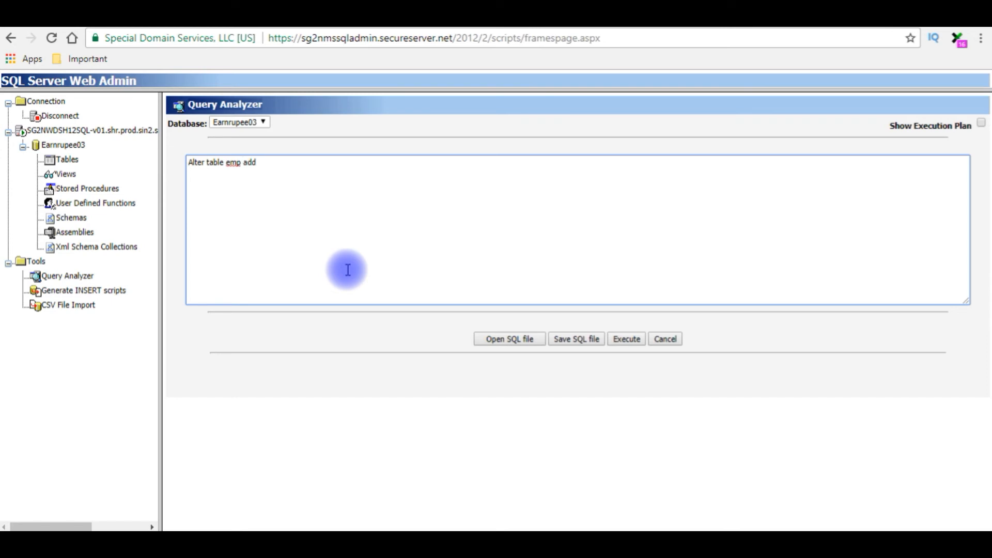
type("ID I")
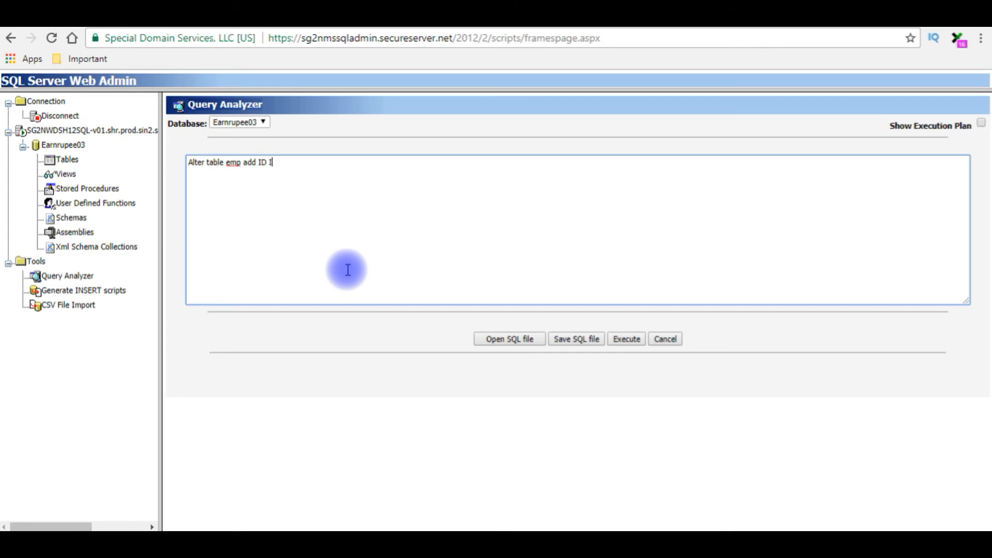
type("NT")
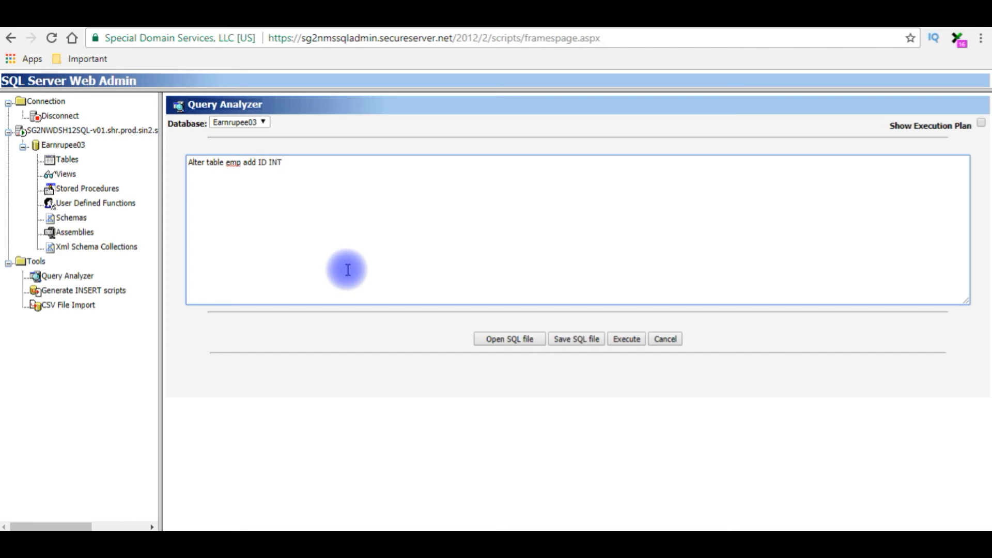
type("not null")
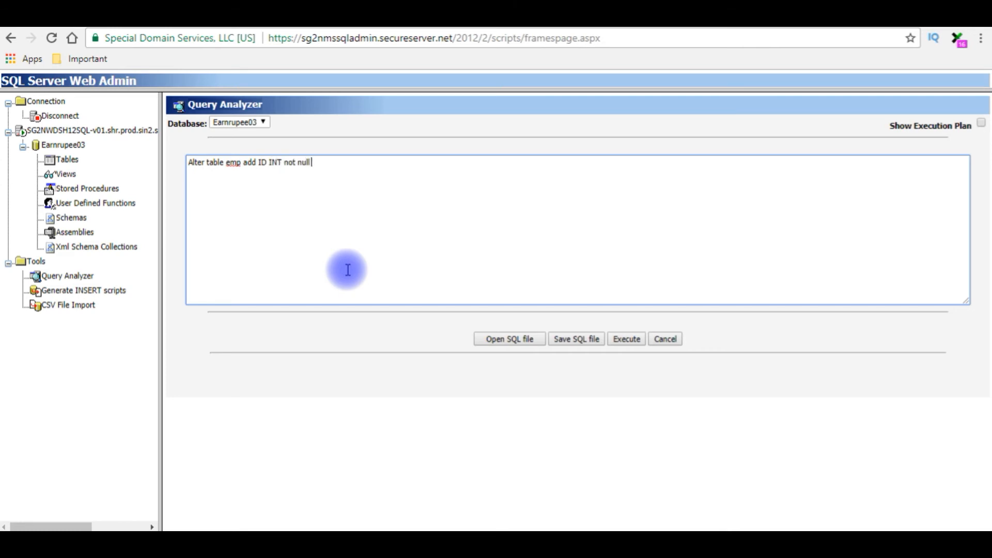
type("identit")
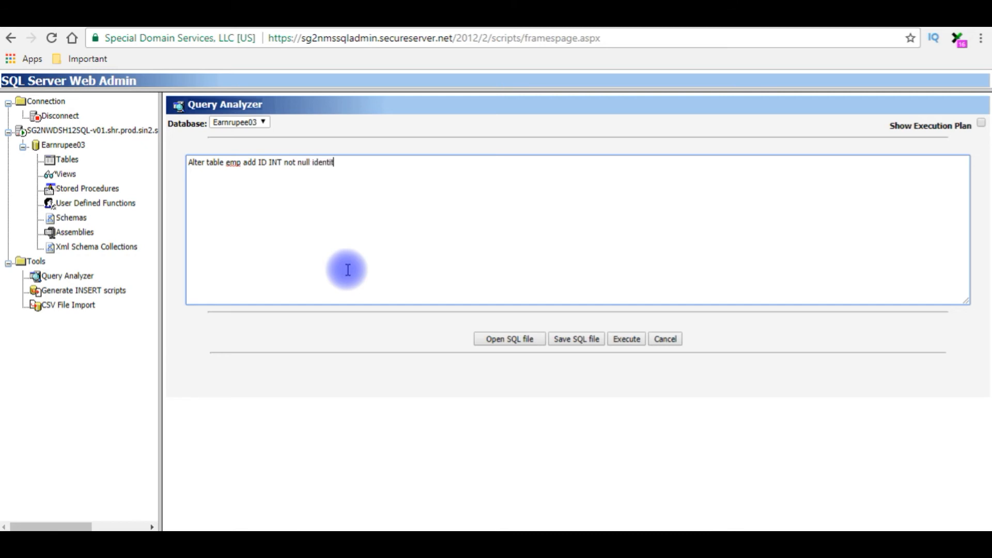
type("y()")
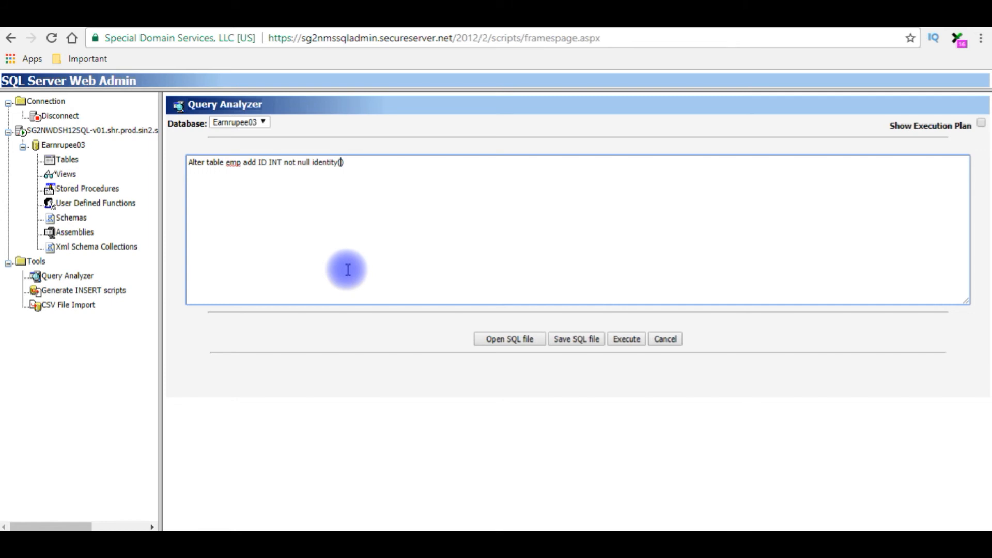
type("1,")
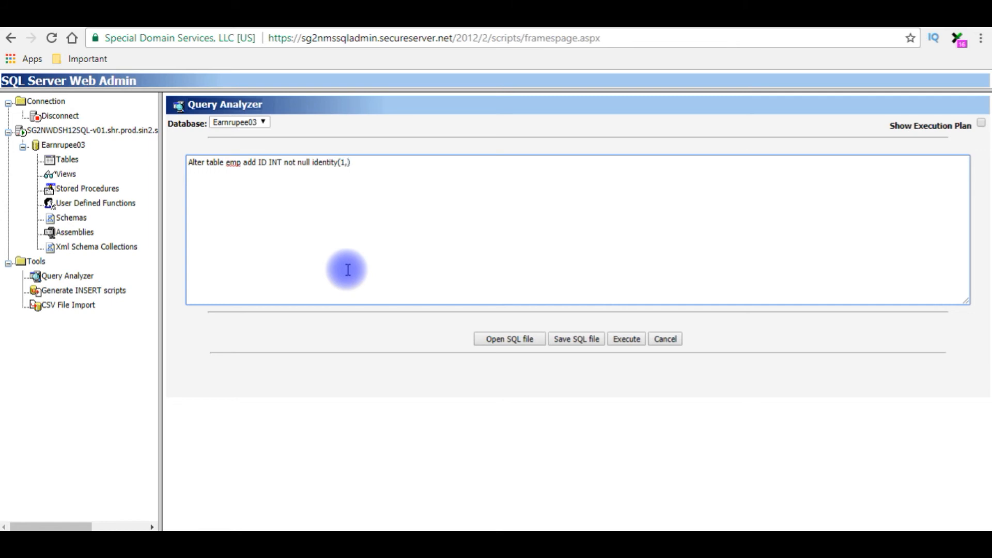
type("1")
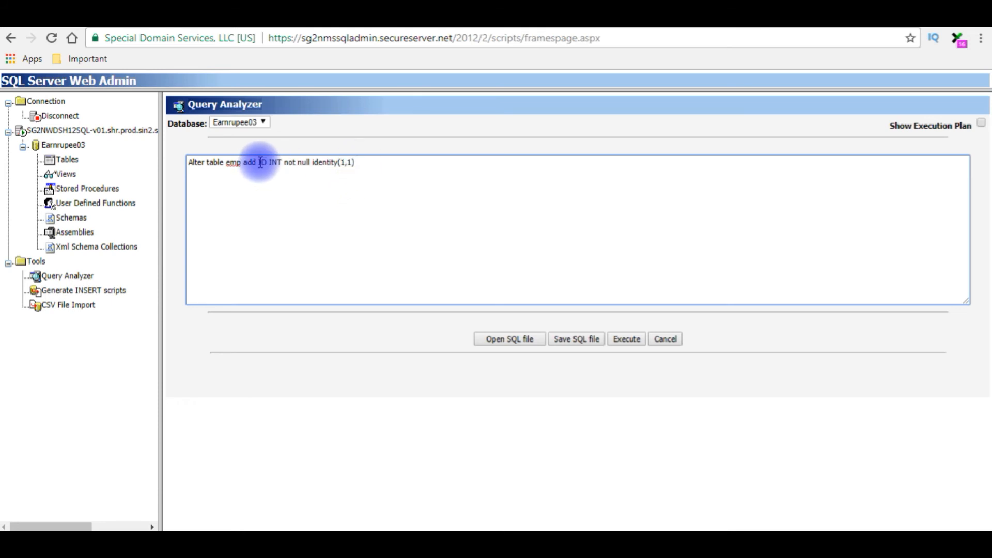
type("pri")
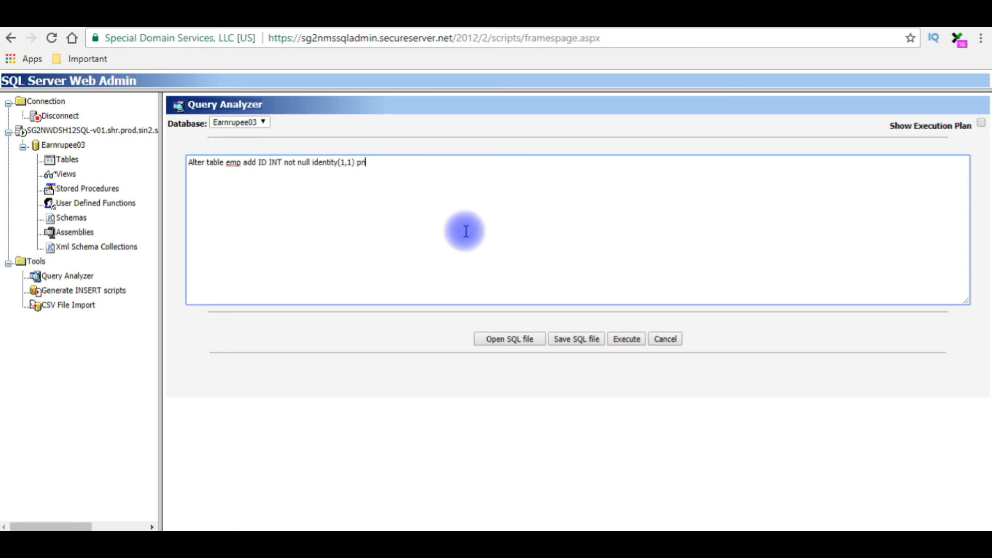
type("mary key")
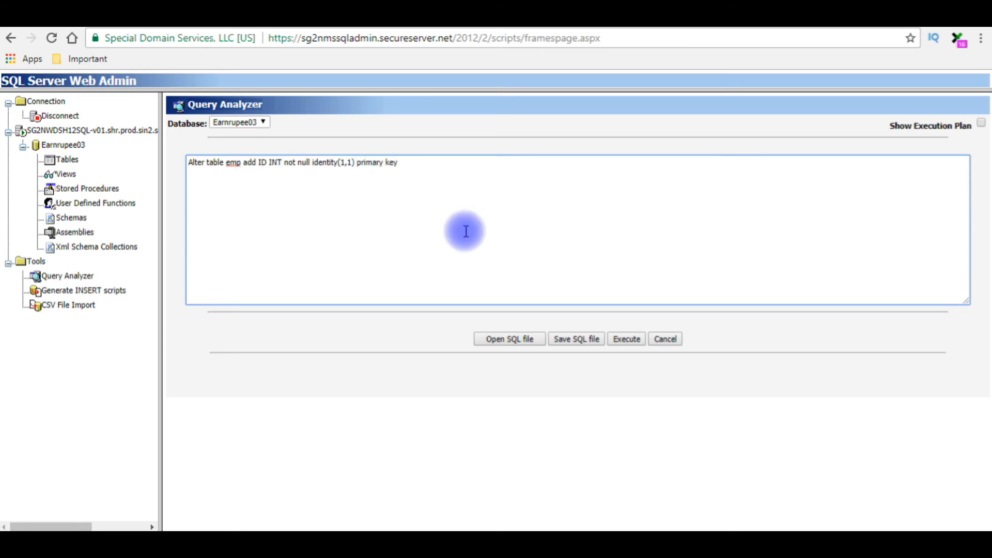
mouse_move(685, 395)
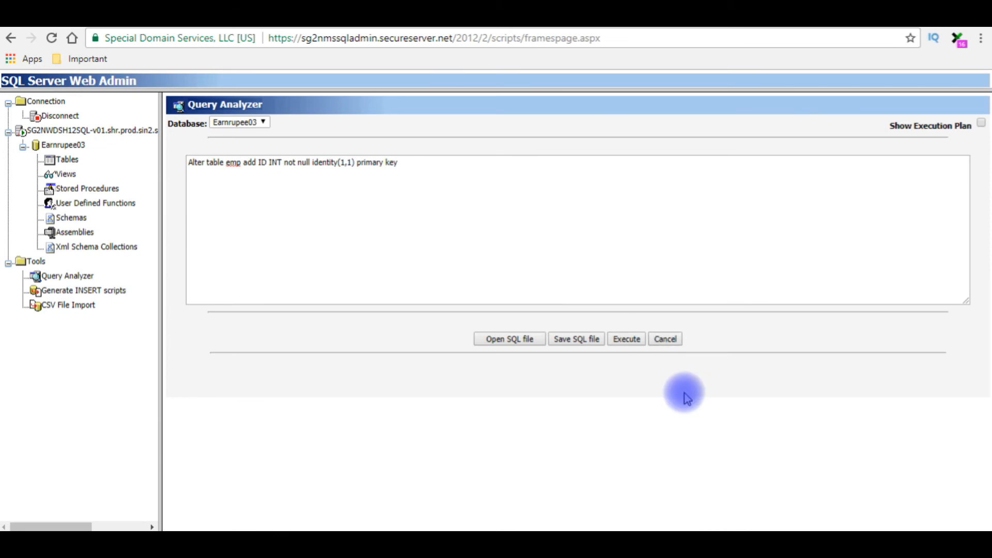
- Execute the ALTER TABLE statement, adding the ID identity primary key column
left_click(626, 339)
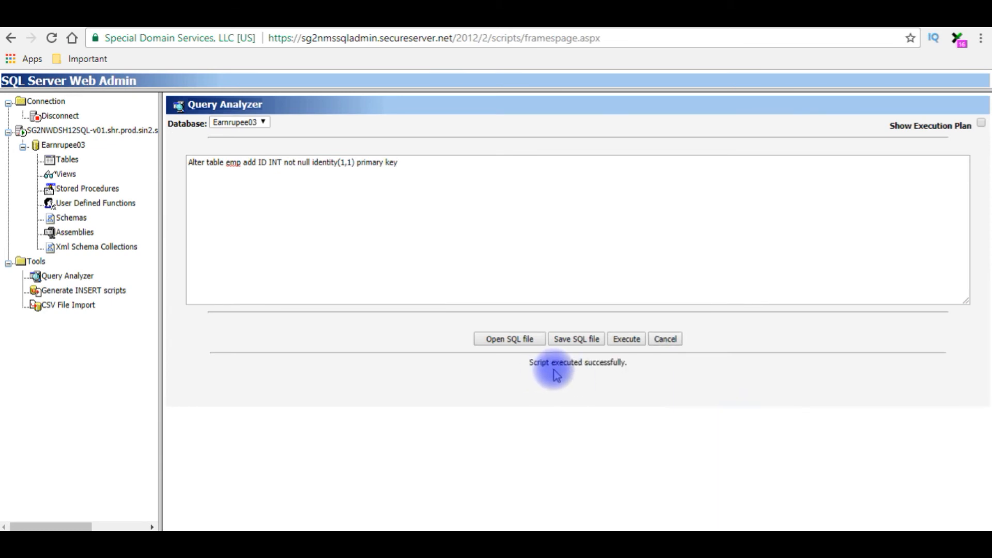
mouse_move(600, 369)
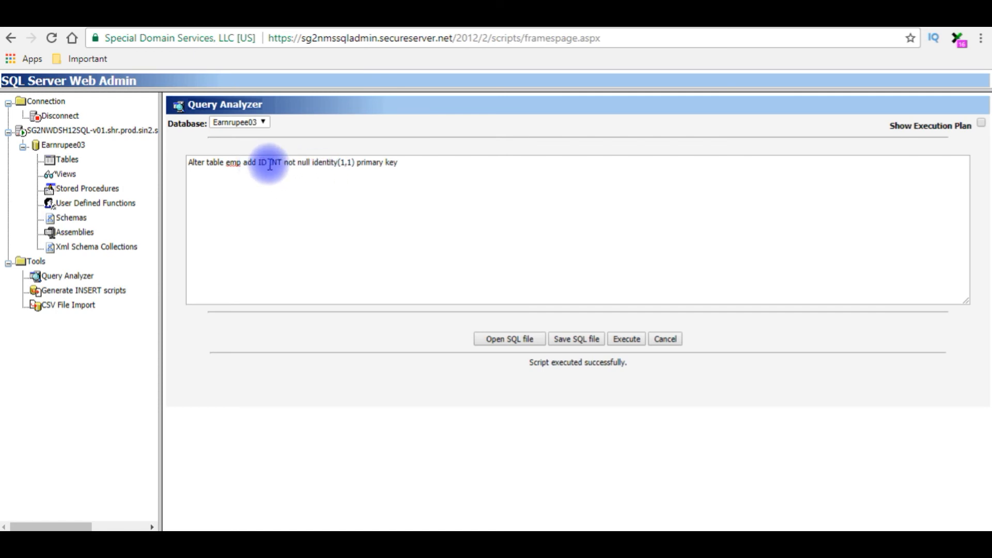
mouse_move(380, 166)
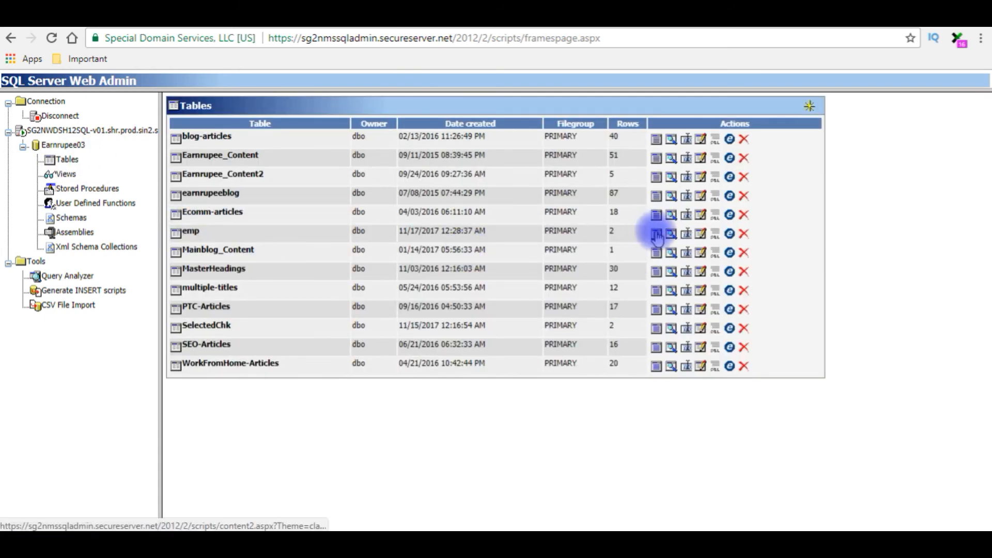
left_click(656, 233)
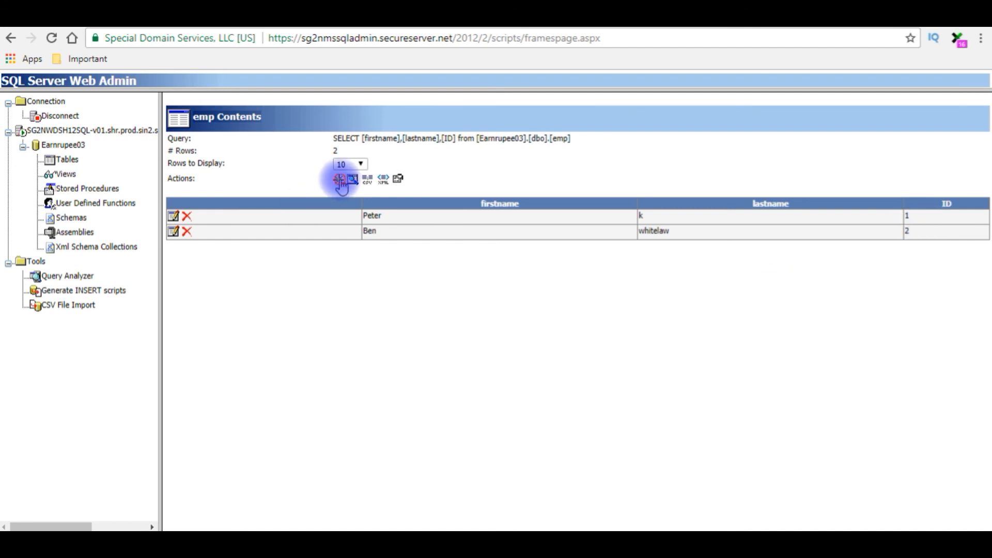
- Insert the row james p with ID left blank, so it gets ID 3
left_click(339, 178)
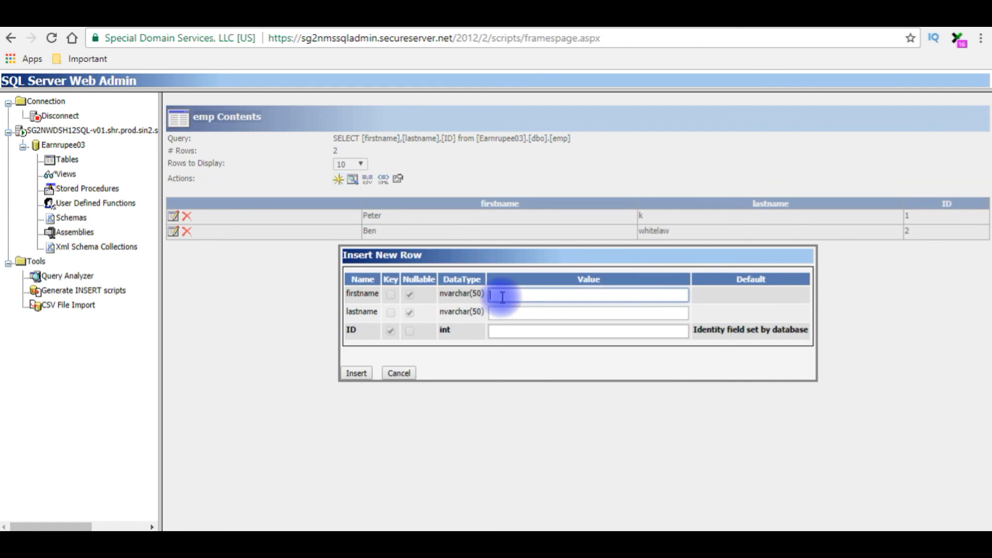
type("jal")
left_click(588, 312)
type("p")
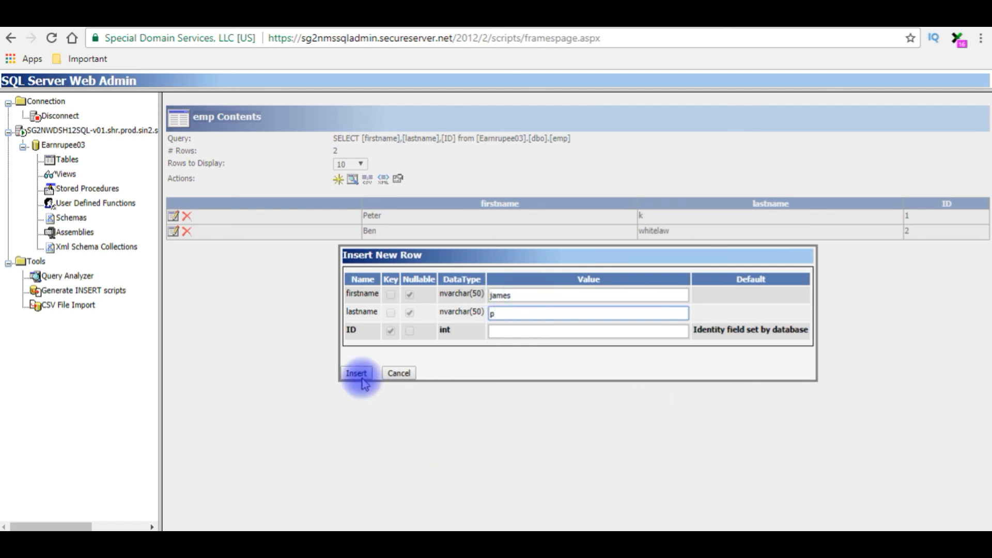
left_click(355, 373)
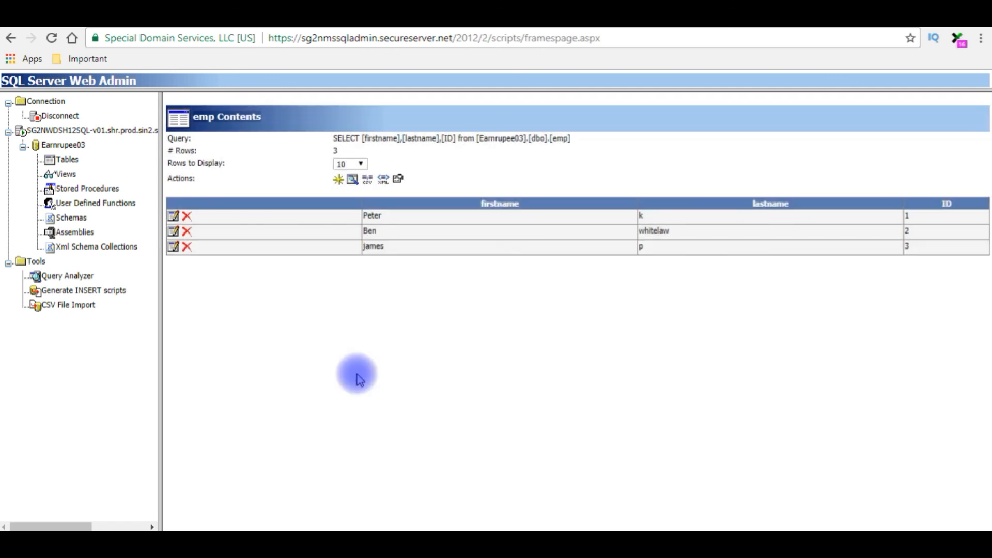